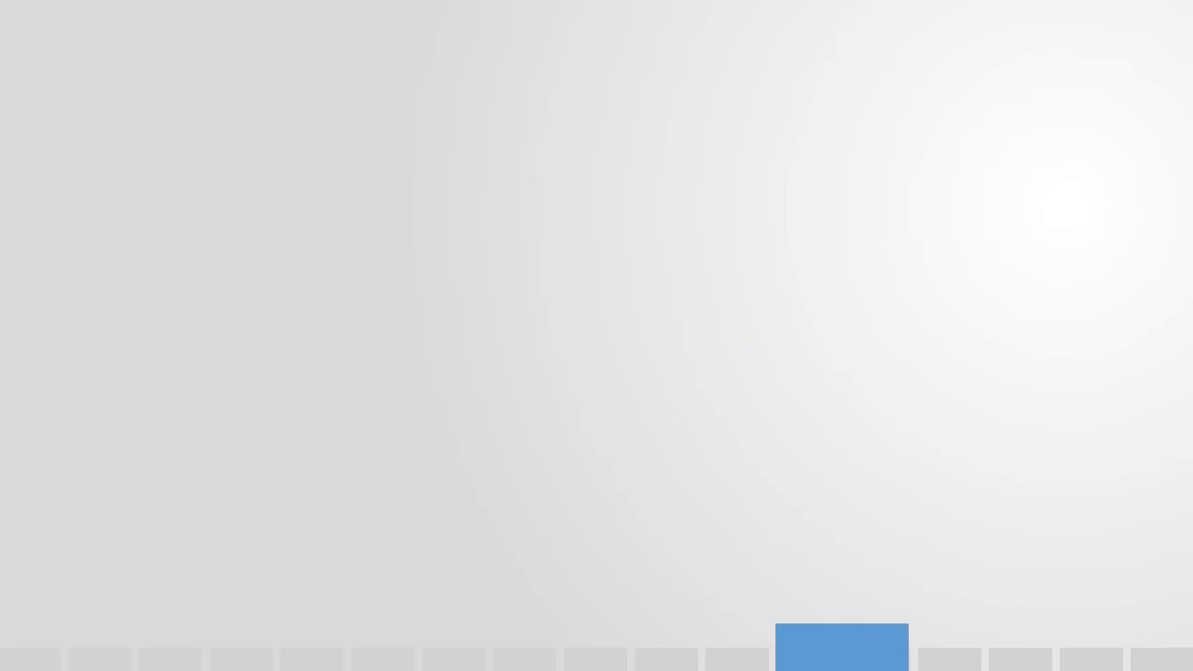
- Advance the slideshow to the Agents & Structure section so the person icons fade in
left_click(843, 649)
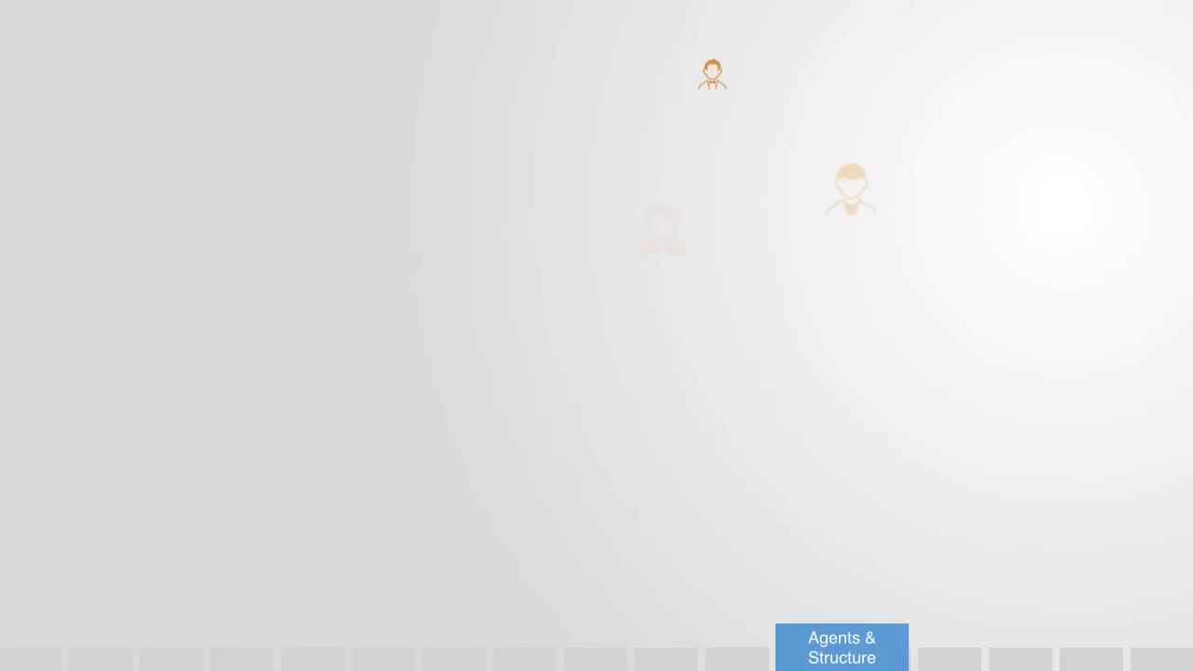